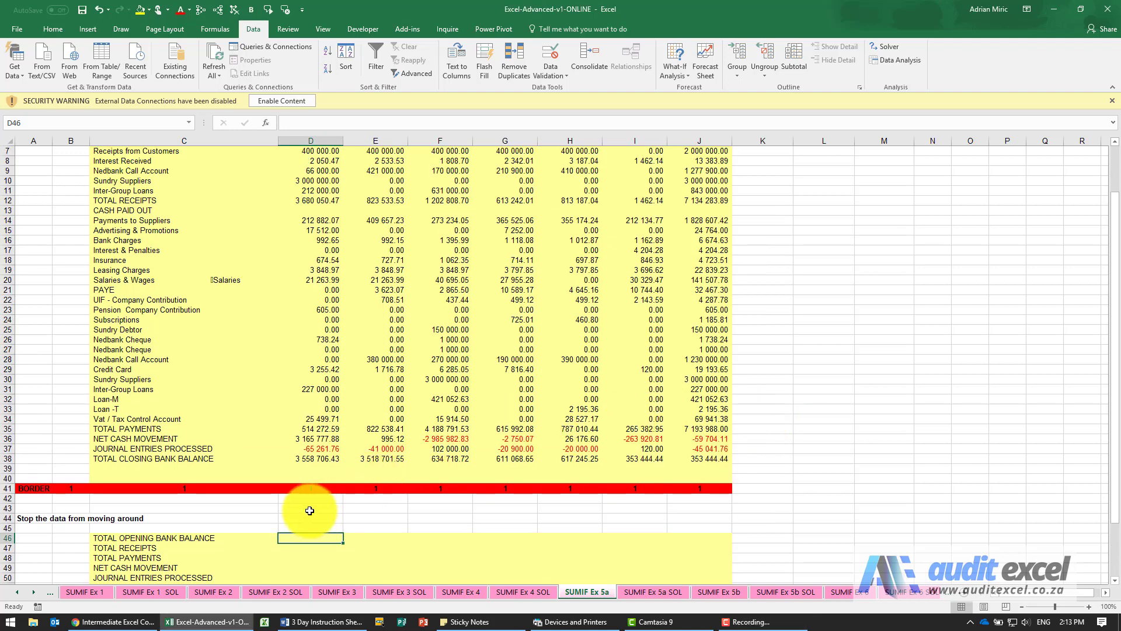
Start a SUMIFS in D46 with the absolute sum range $D$5:$D$40.
scroll(up, 3)
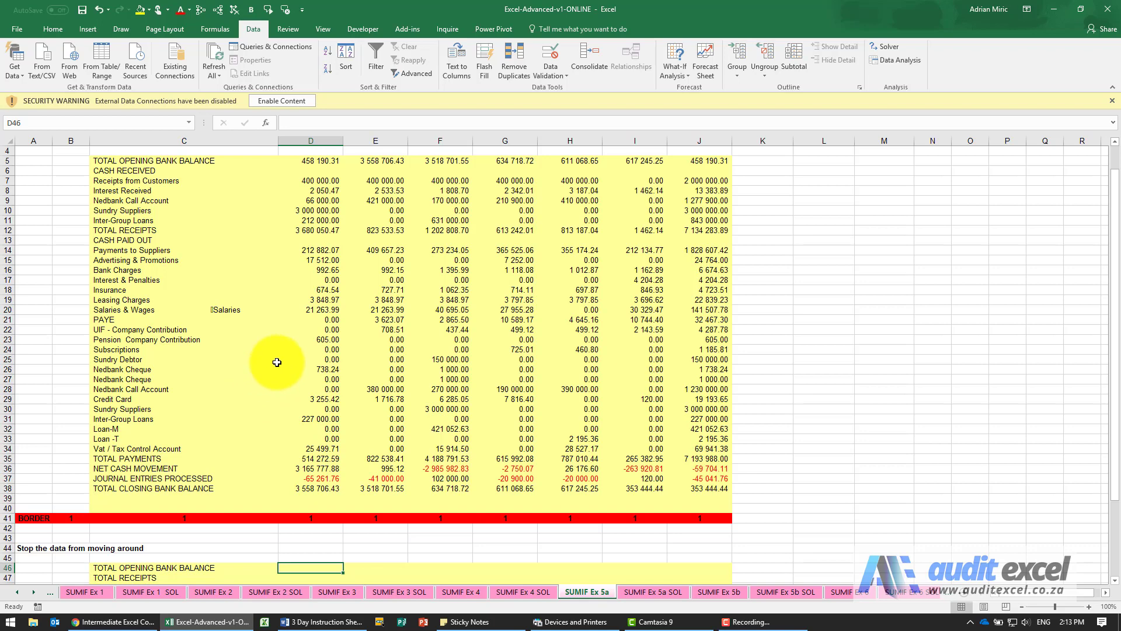
scroll(down, 3)
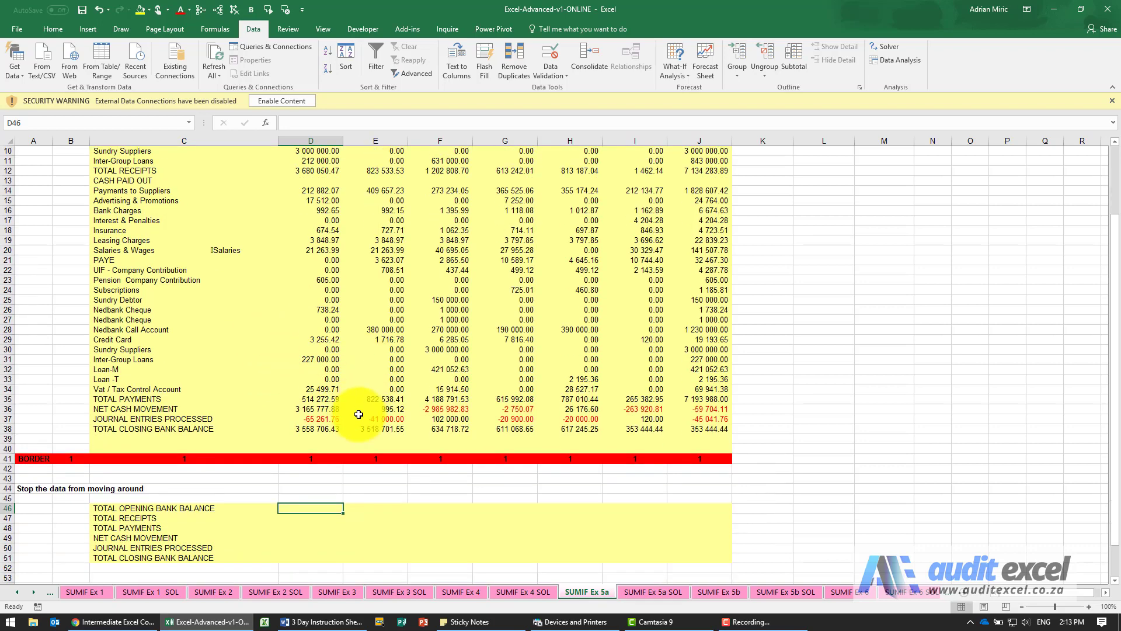
mouse_move(312, 507)
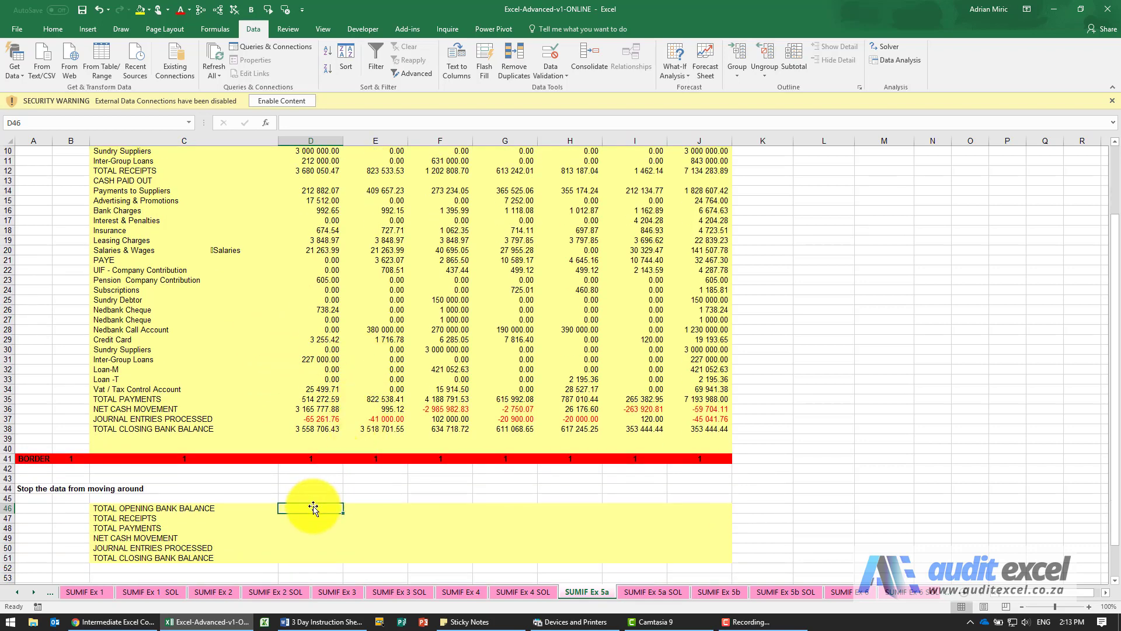
click(183, 508)
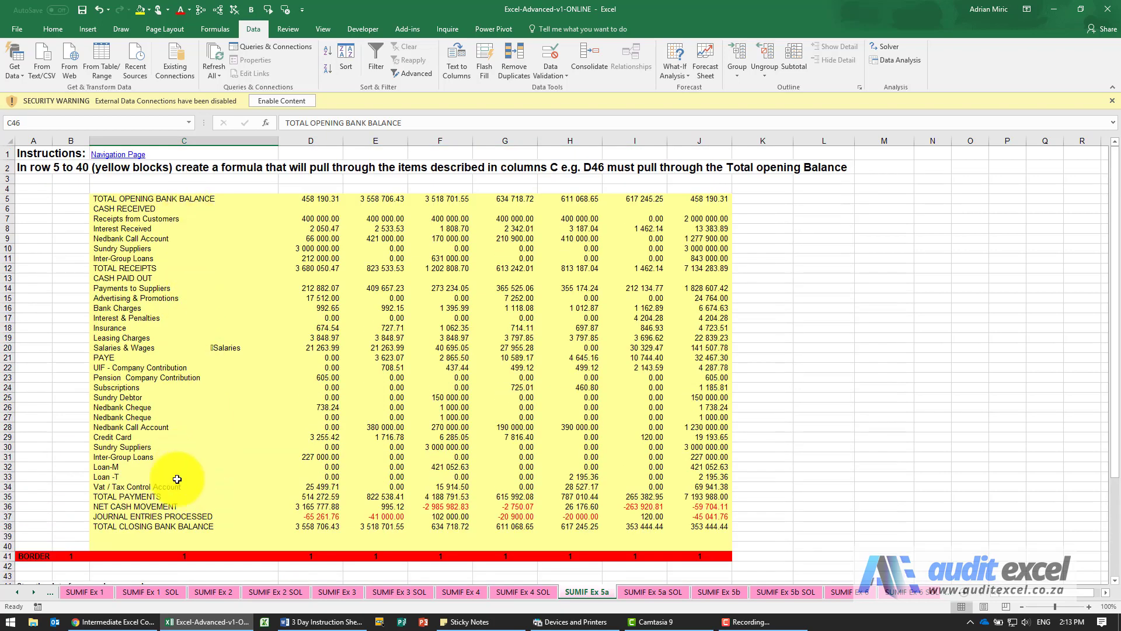
mouse_move(298, 188)
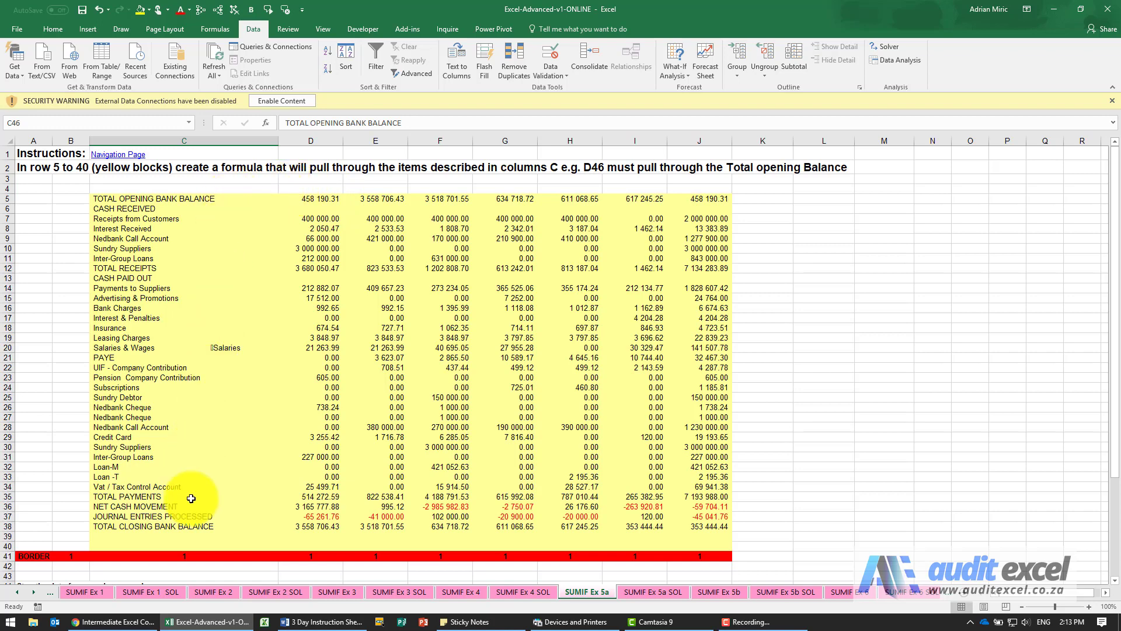
mouse_move(219, 290)
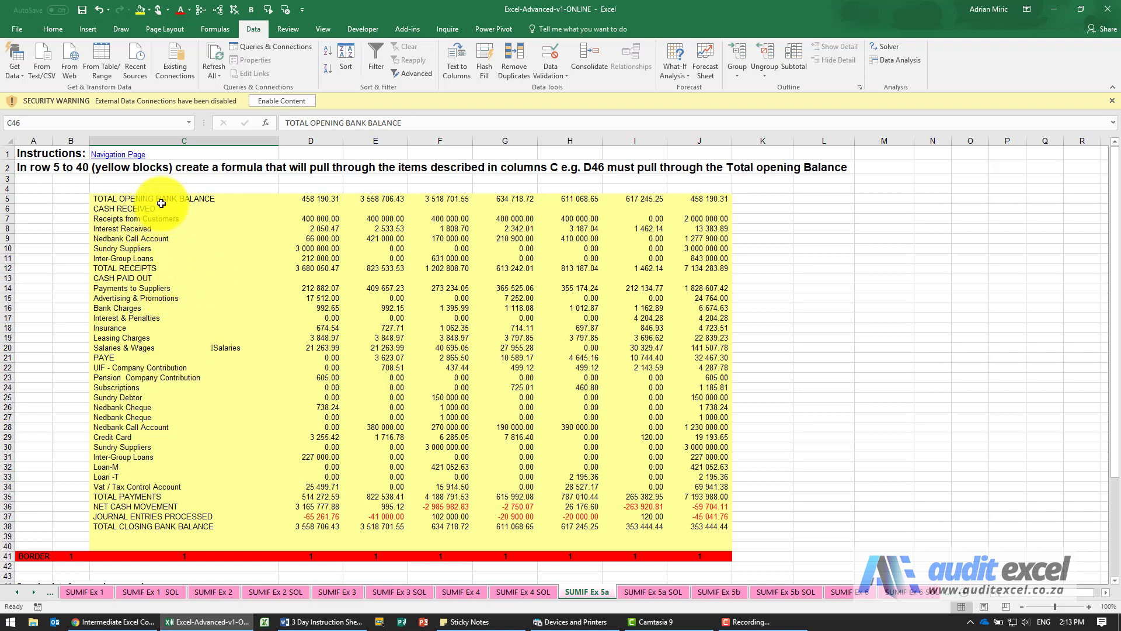
scroll(down, 3)
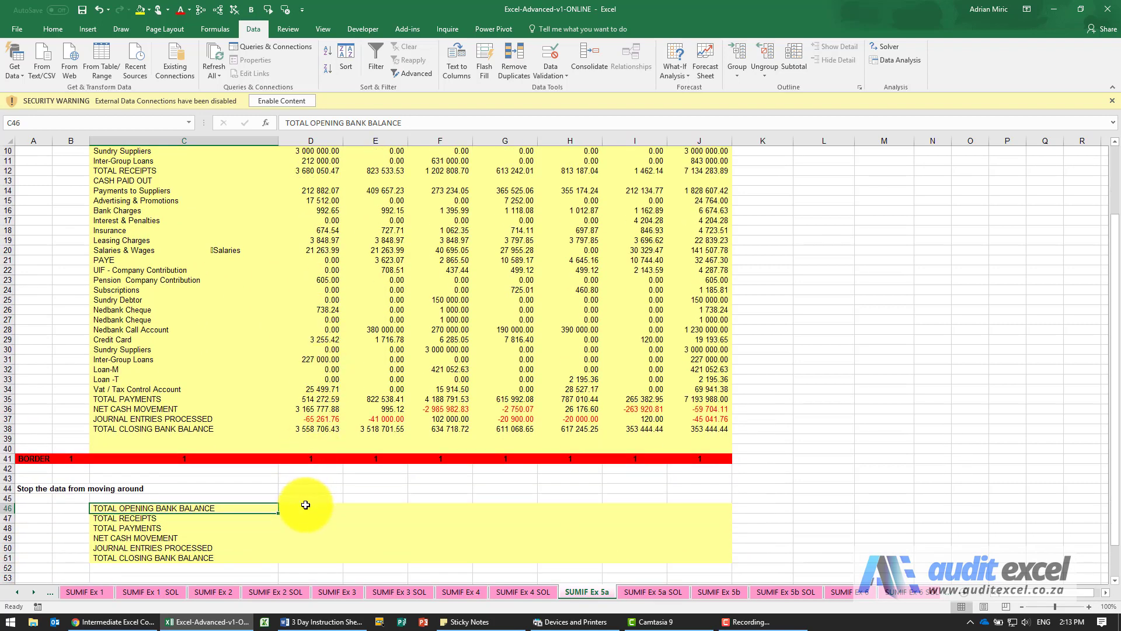
click(266, 122)
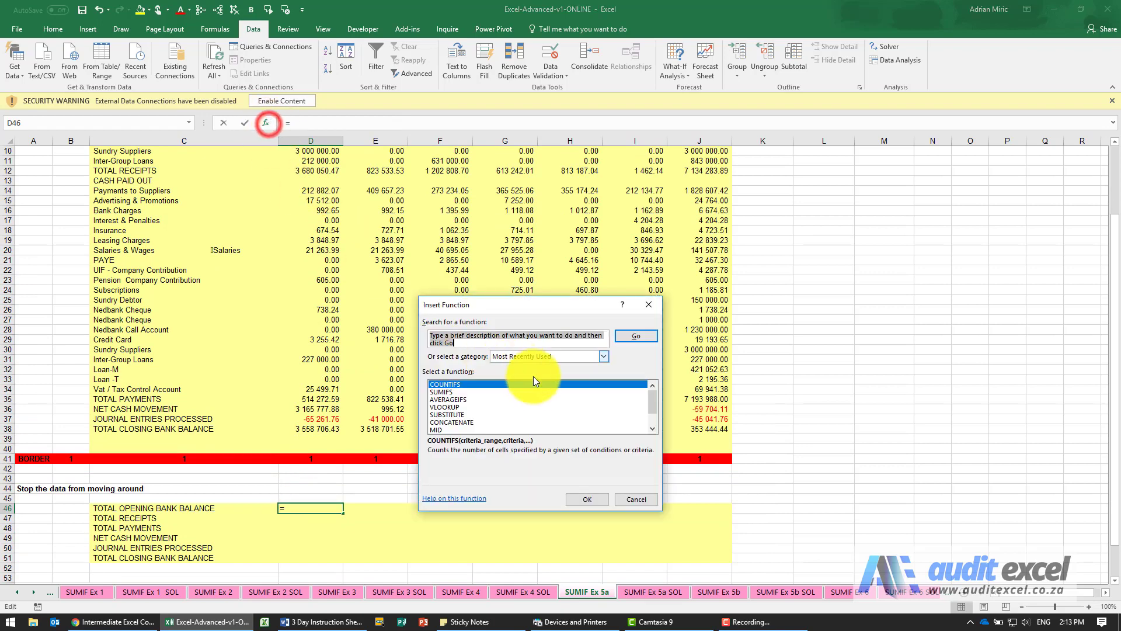
click(443, 391)
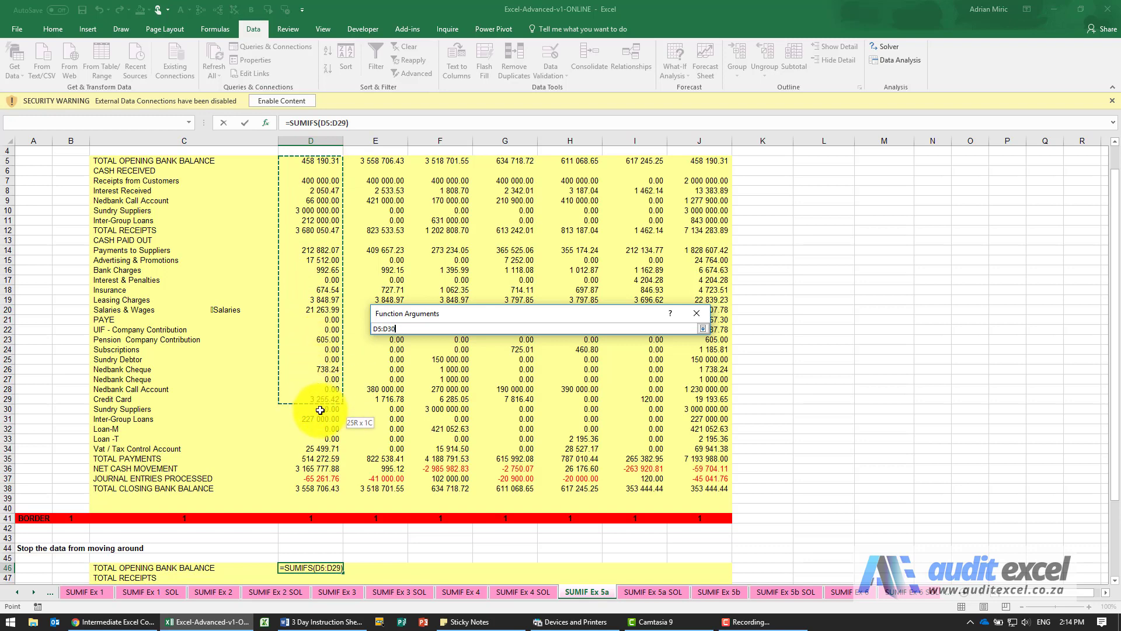
drag(321, 419, 323, 498)
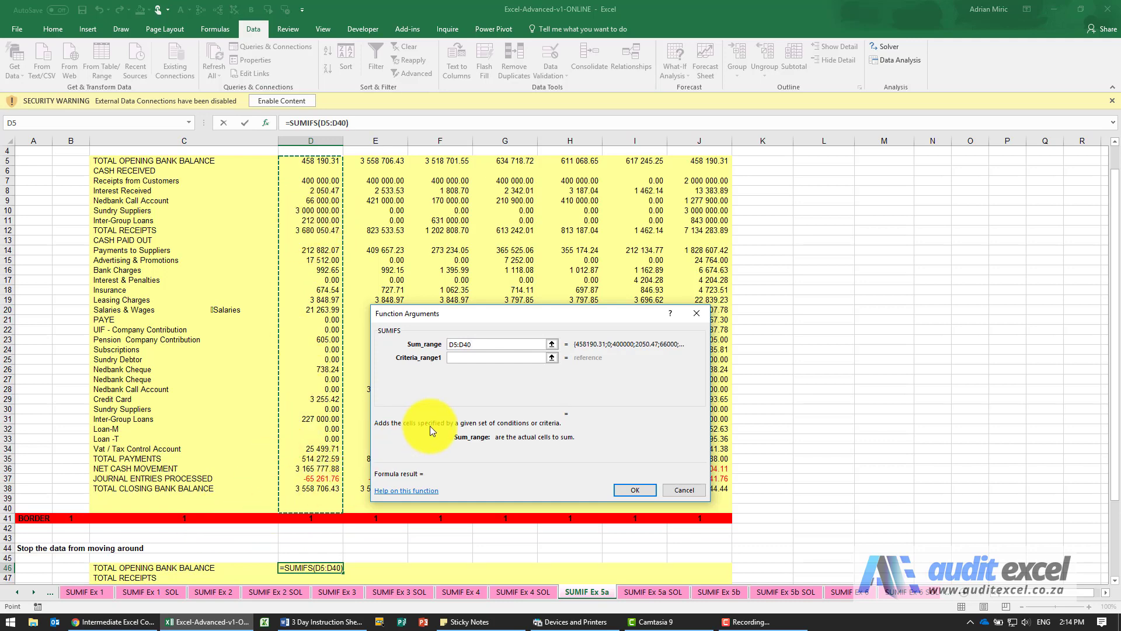
key(f4)
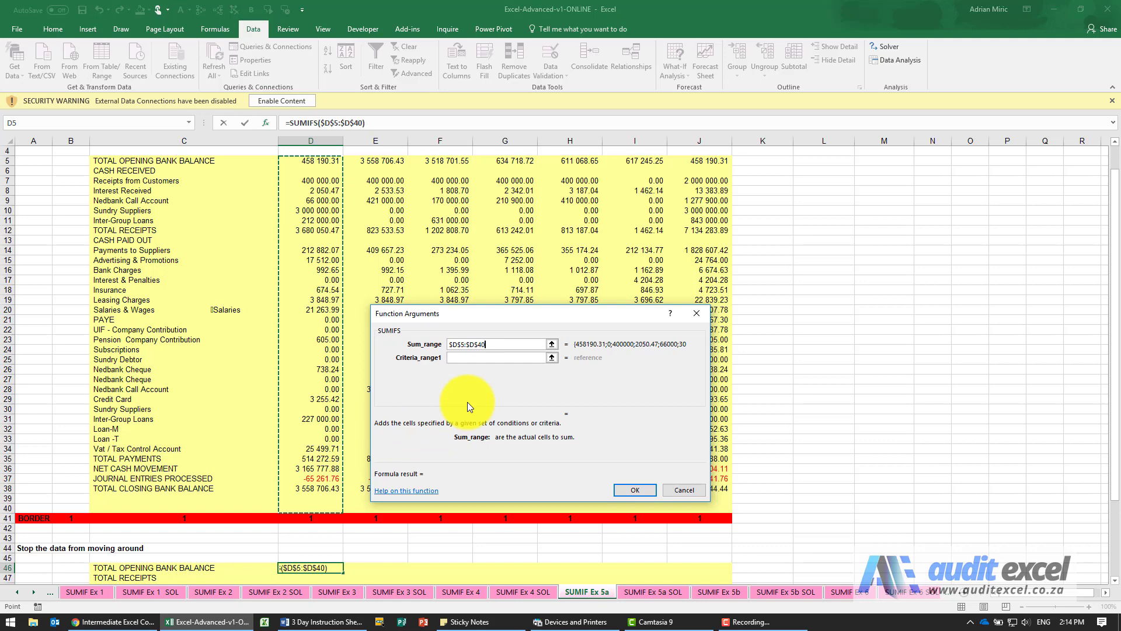
Set criteria range $C$5:$C$40, criteria $C46 and sum range D$5:D$40, giving 458 190.31.
click(497, 357)
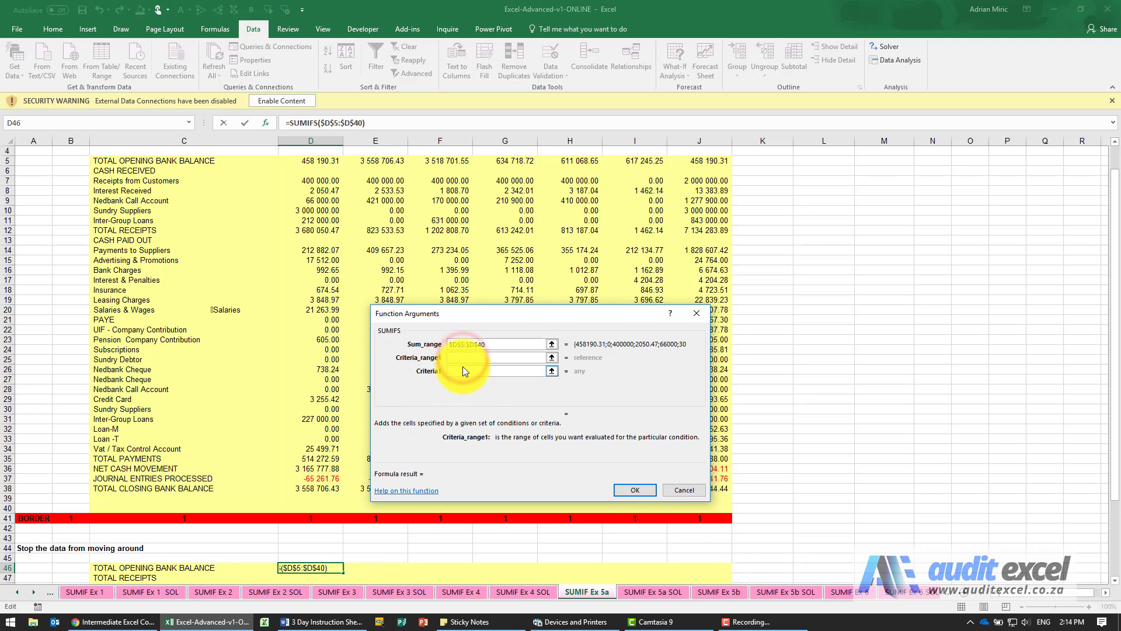
click(497, 371)
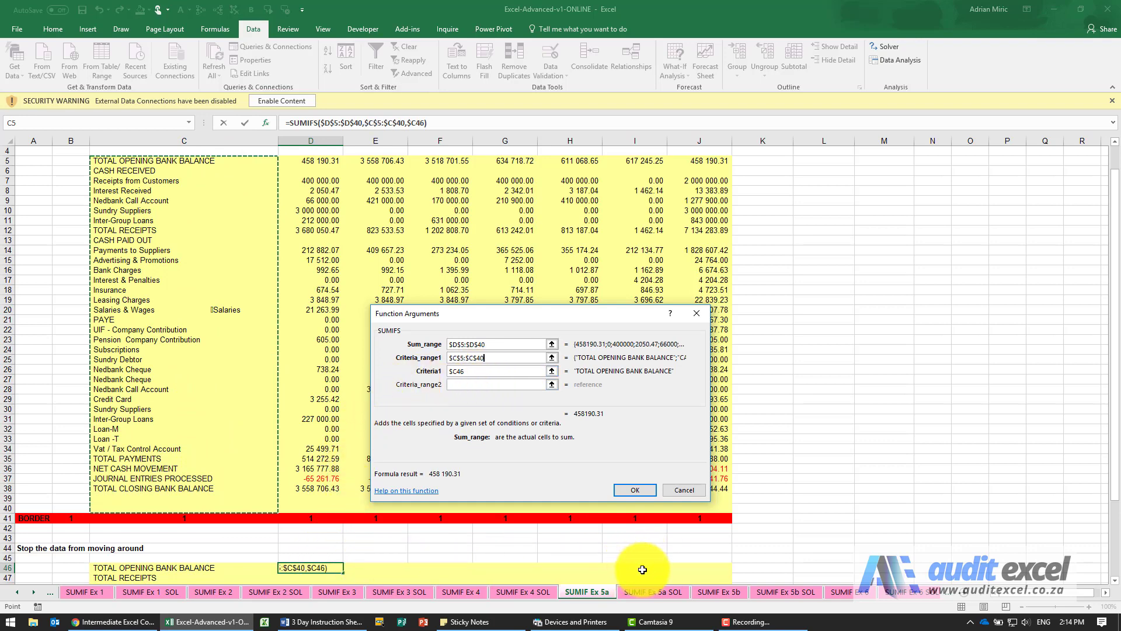
mouse_move(306, 274)
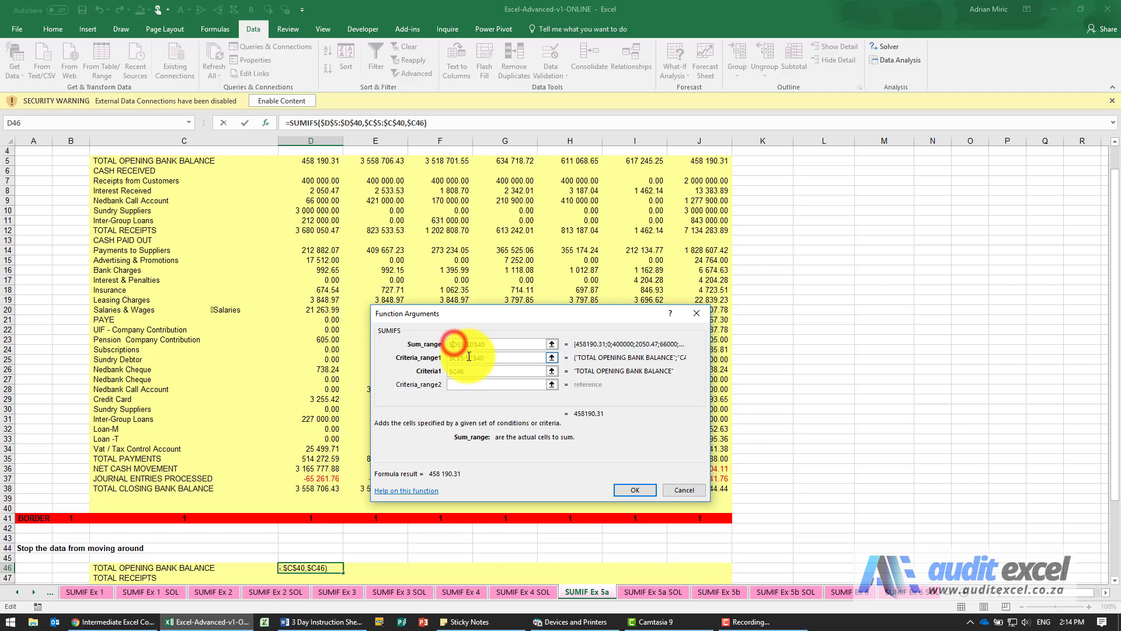
click(494, 344)
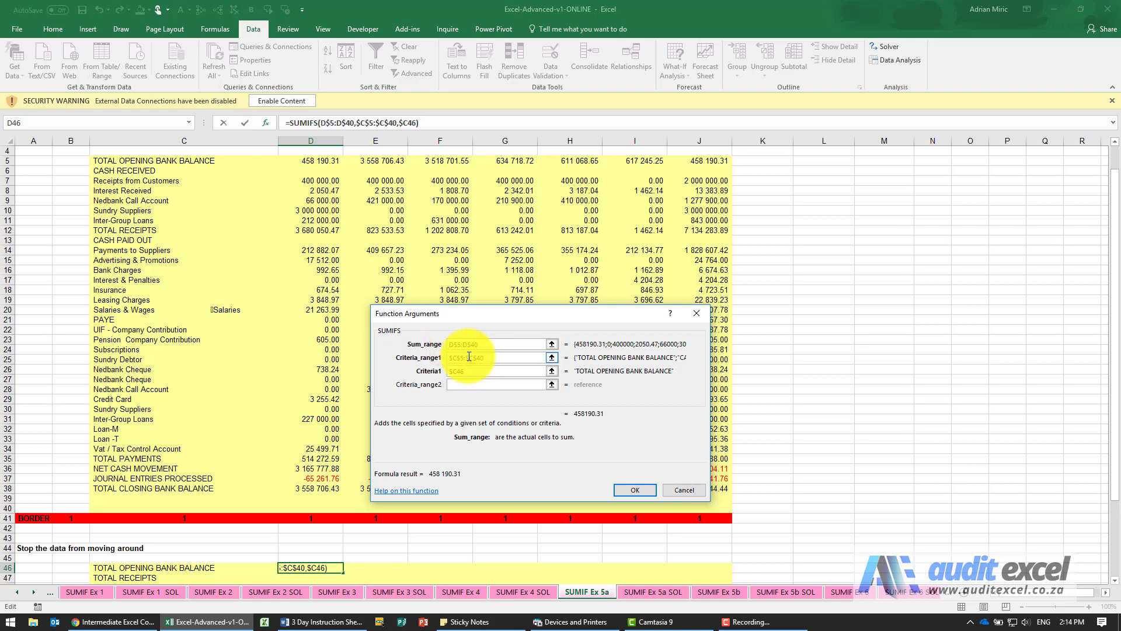
click(634, 490)
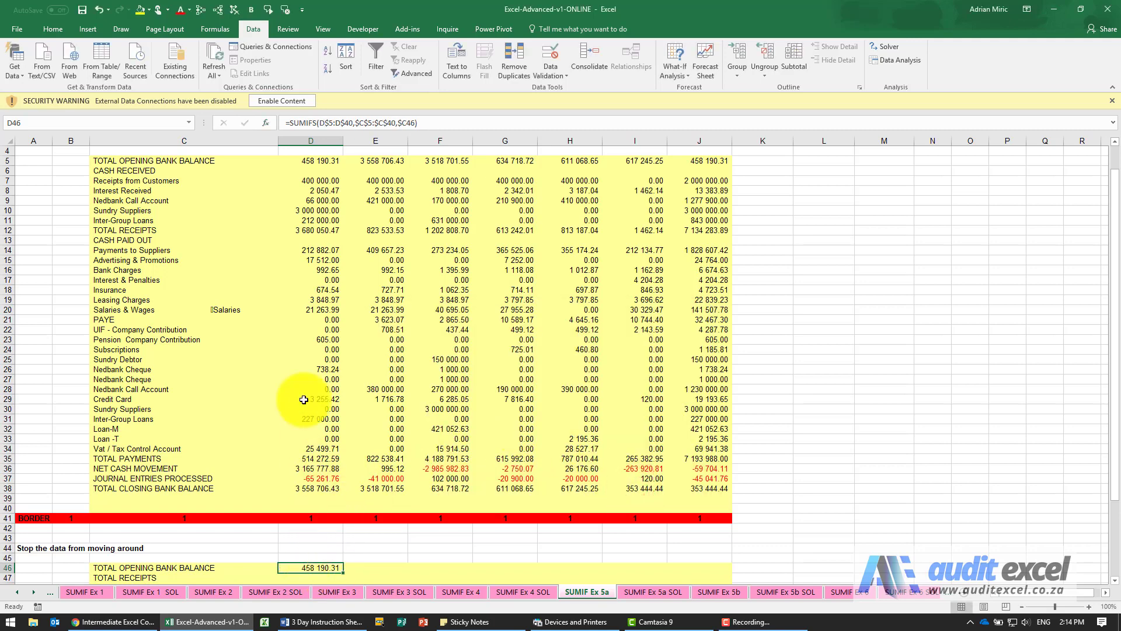
Fill D46's formula down to D51 and across to column J, then check J50 and J49.
scroll(down, 3)
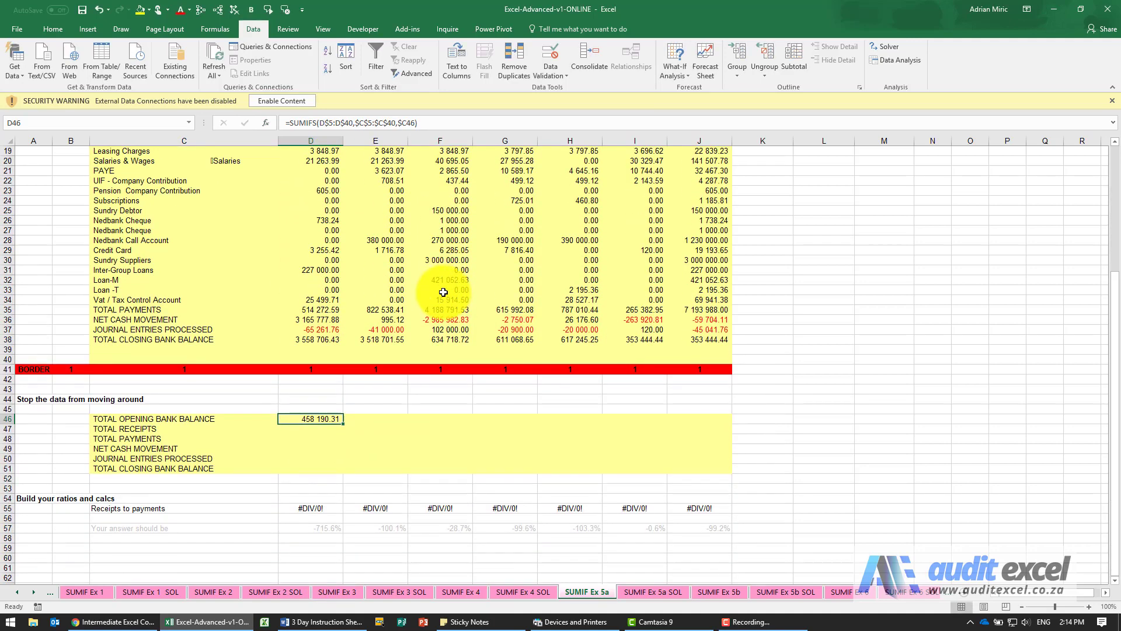
drag(337, 418, 341, 471)
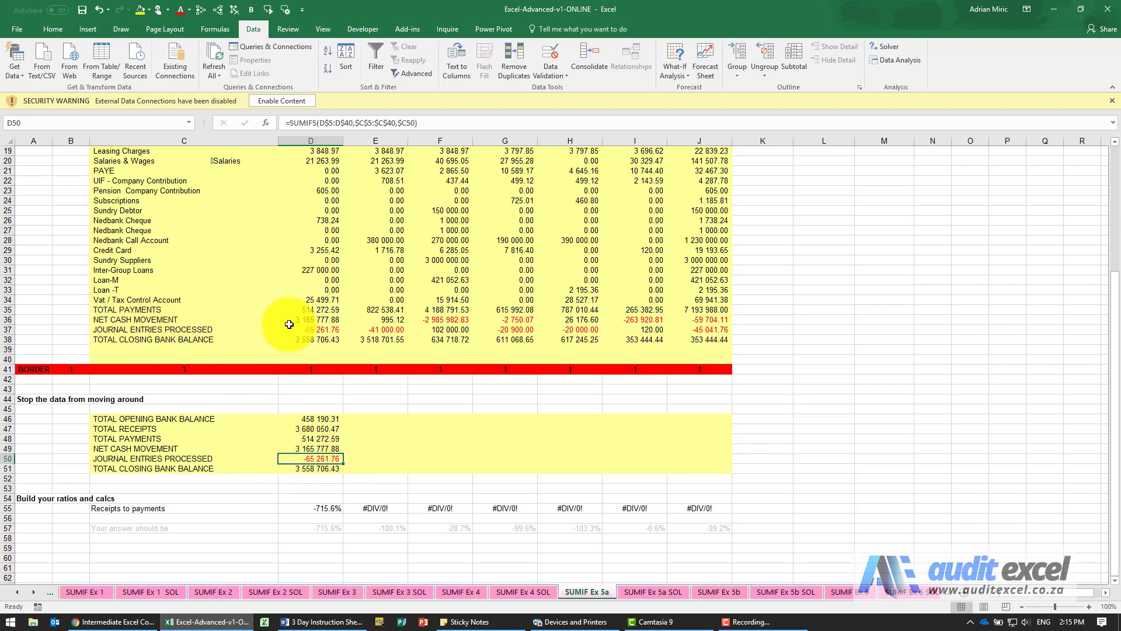
drag(311, 418, 319, 469)
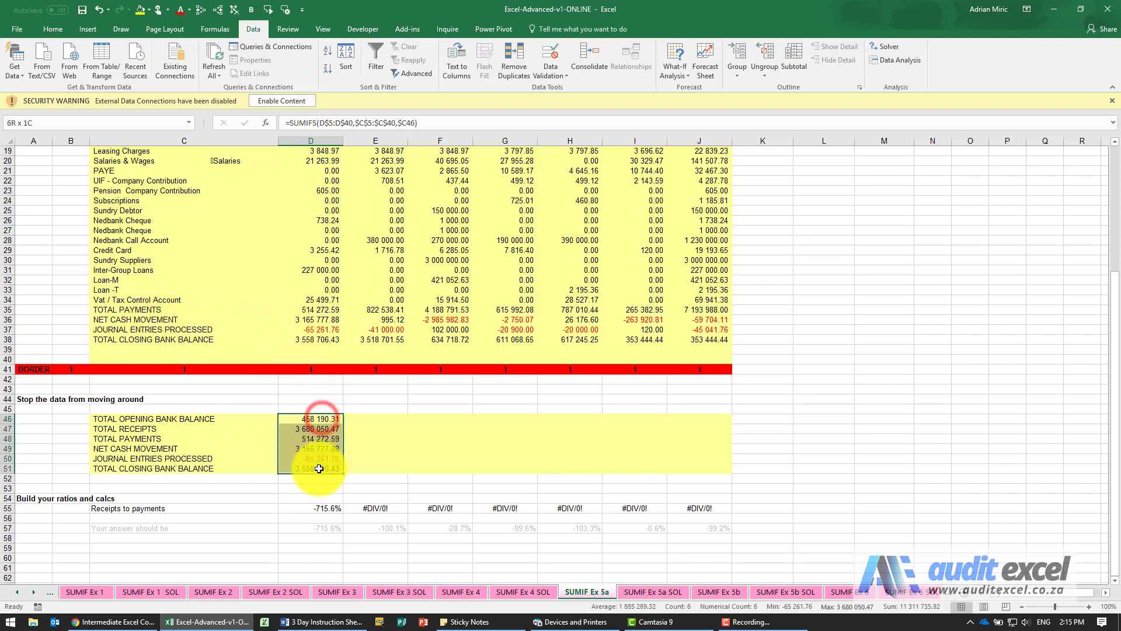
drag(320, 468, 693, 474)
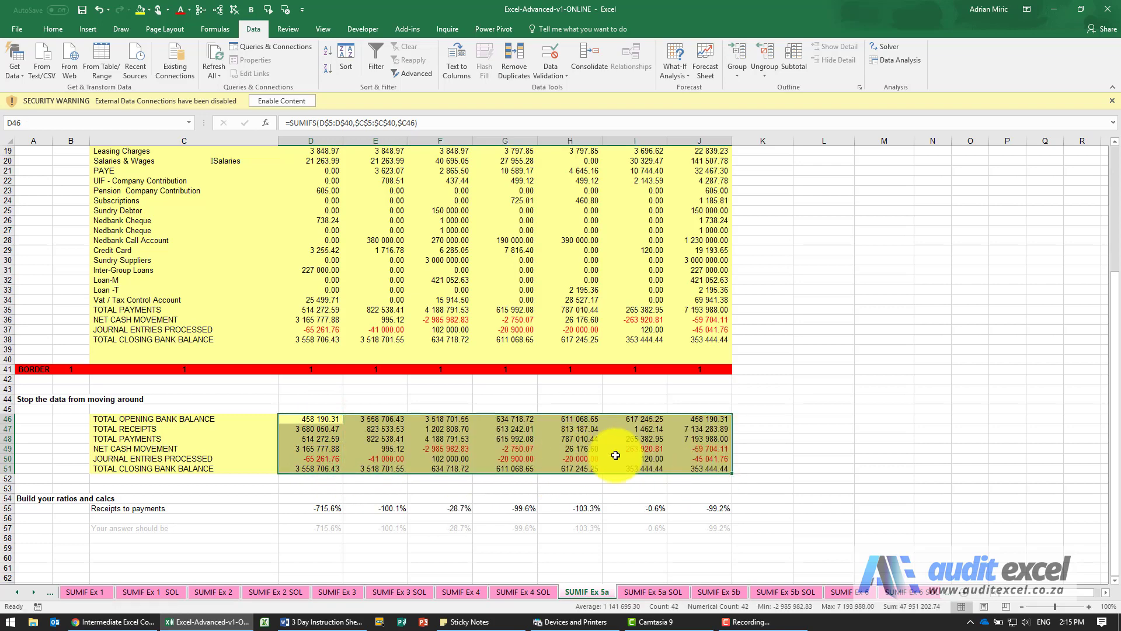
click(692, 458)
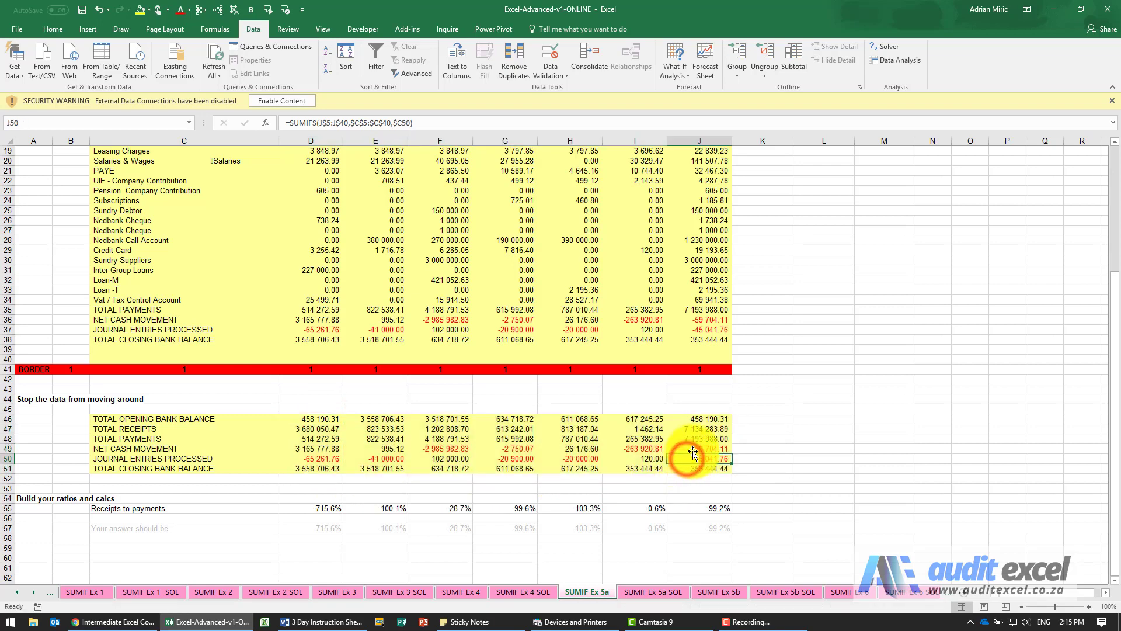
click(704, 449)
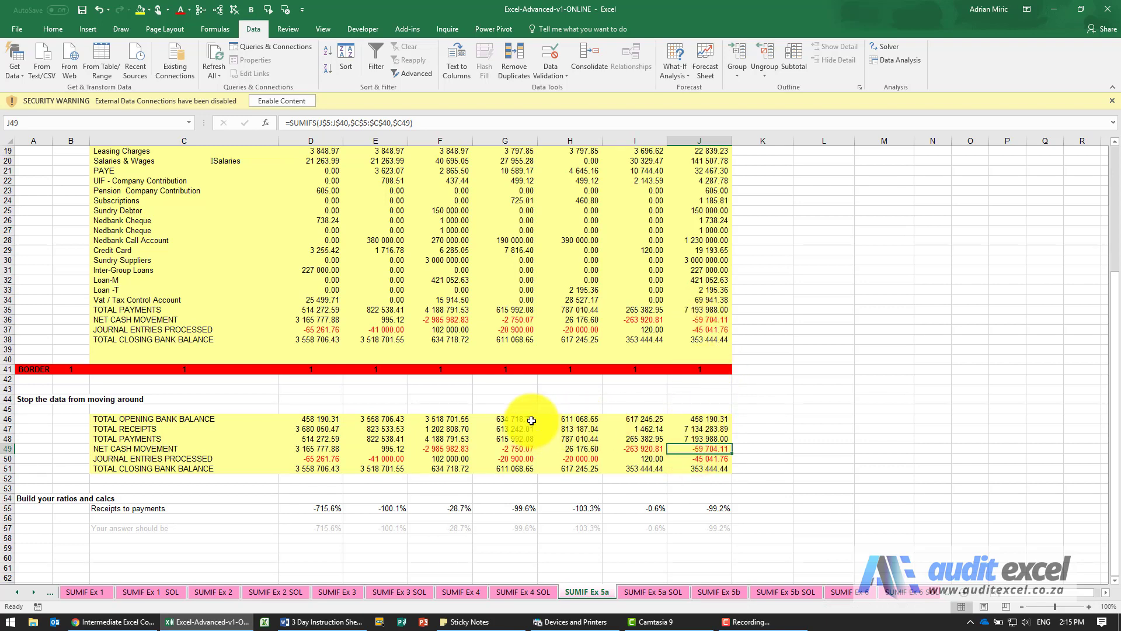
mouse_move(417, 428)
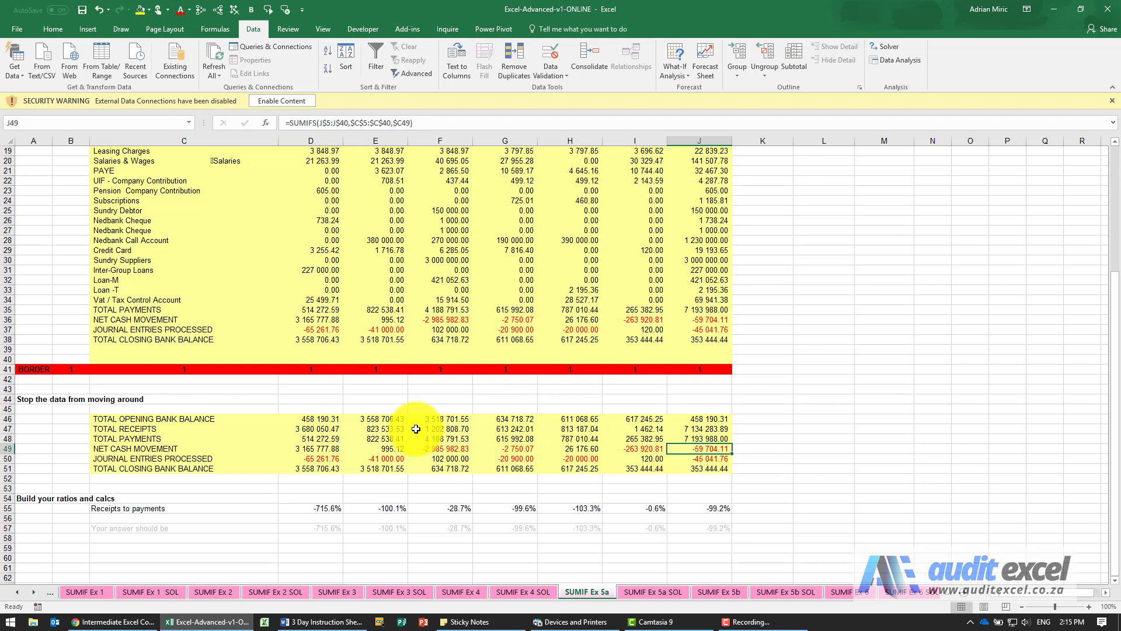
Copy D46:J51 and bring up the summary rows on the SUMIF Ex 5b sheet.
drag(415, 428, 698, 465)
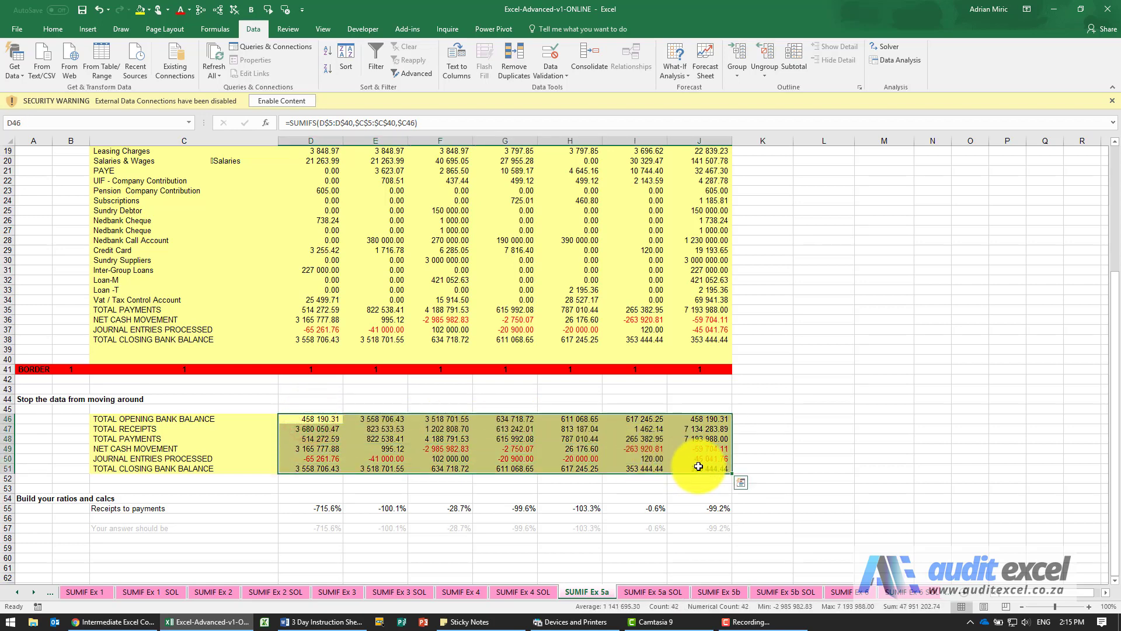
key(ctrl+c)
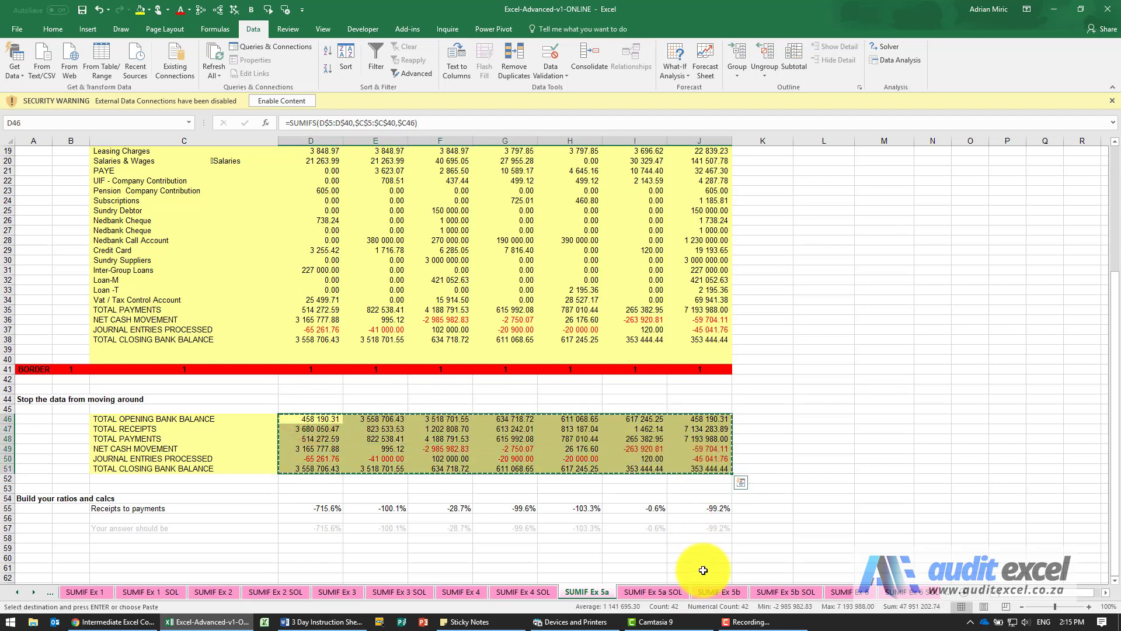
click(718, 592)
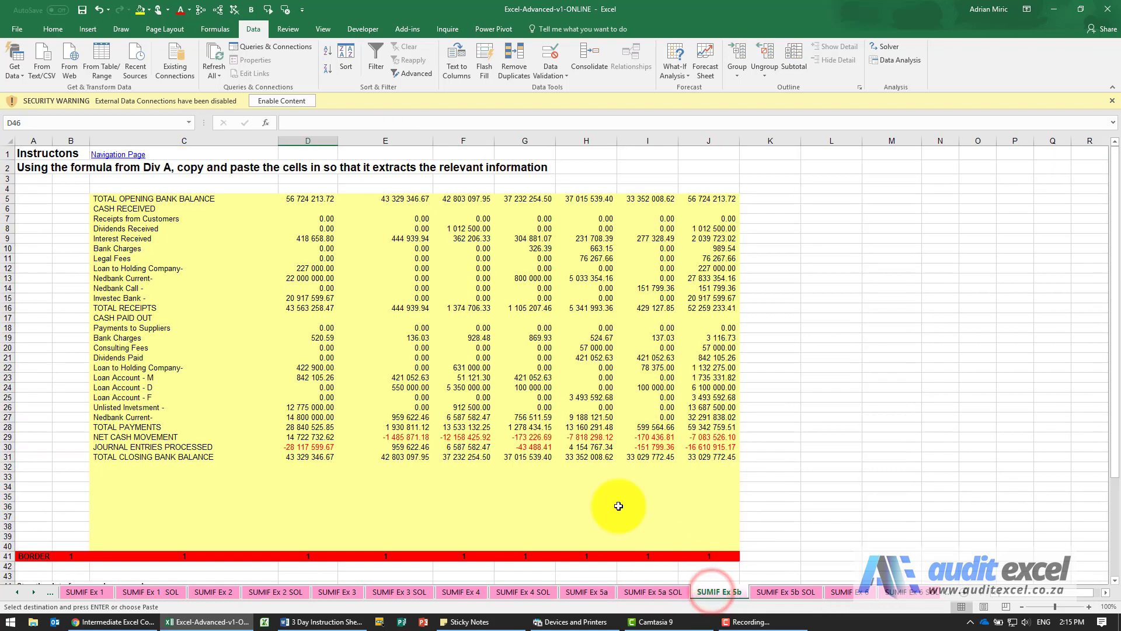
scroll(down, 3)
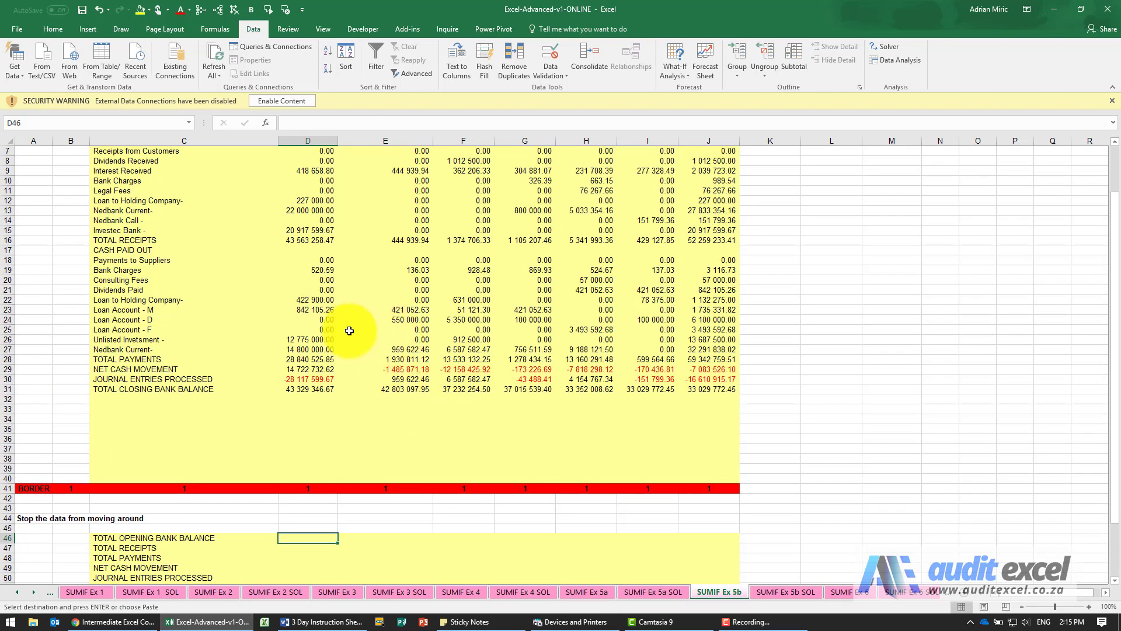
scroll(down, 3)
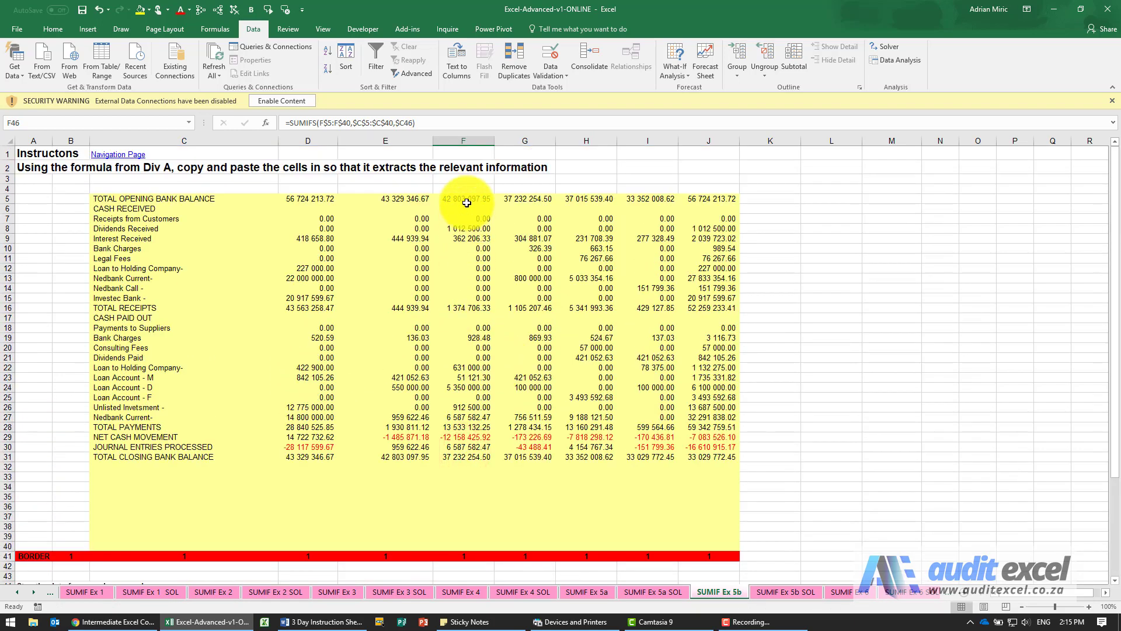
scroll(down, 3)
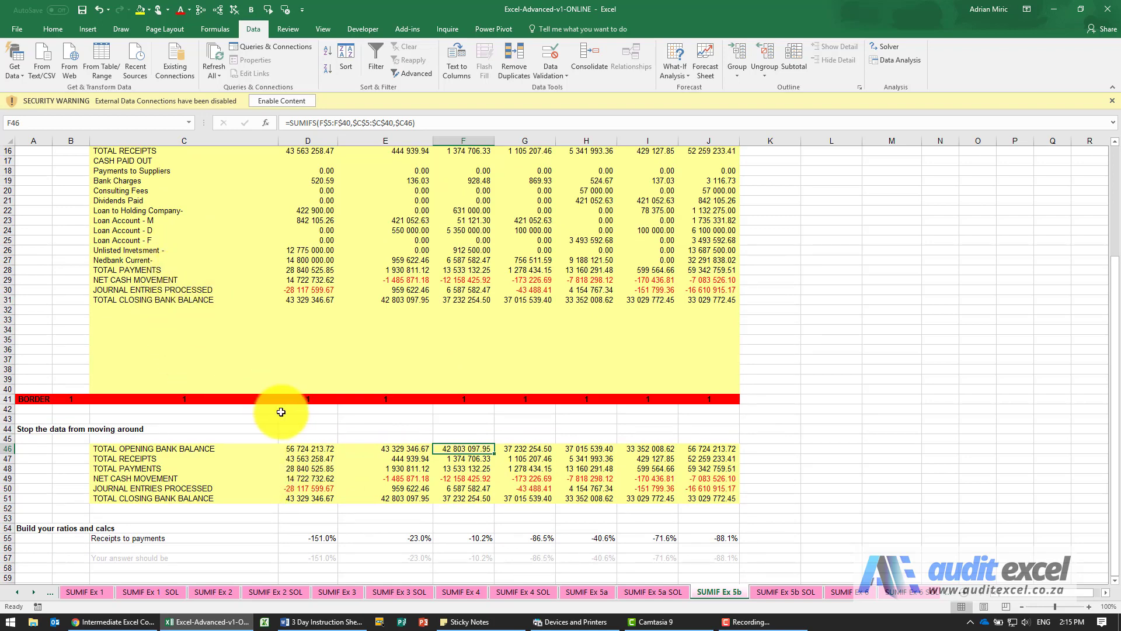
mouse_move(176, 255)
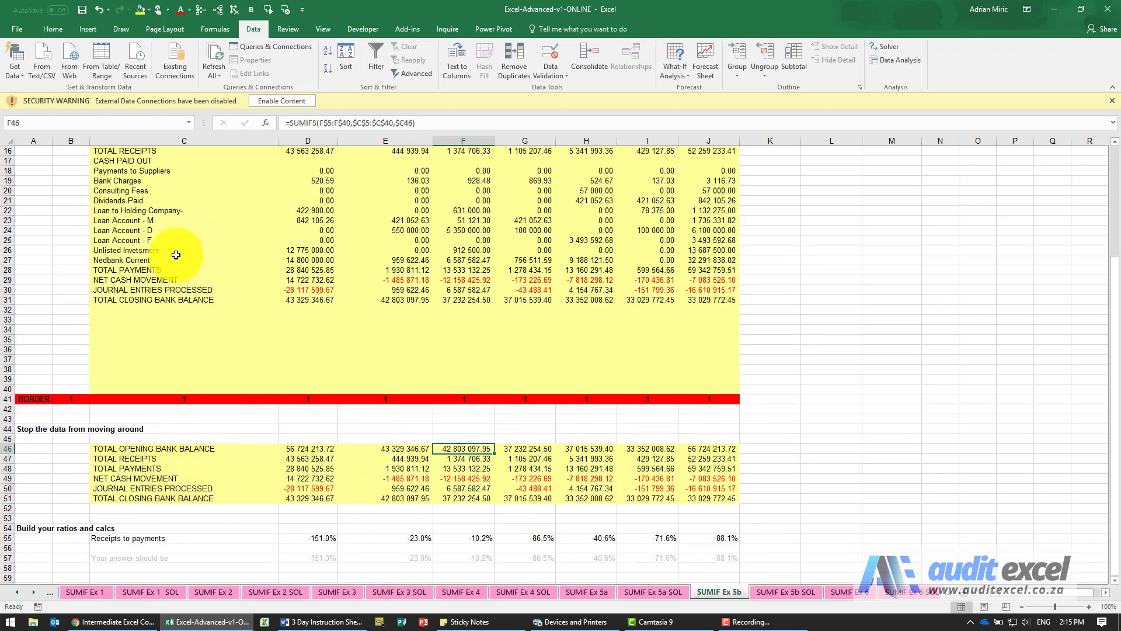